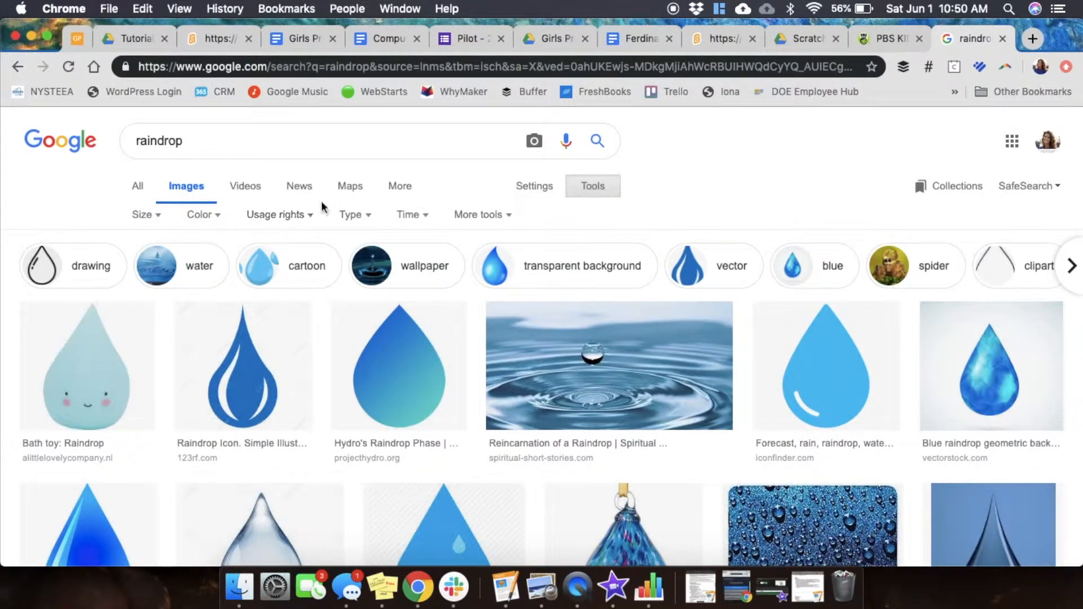
Filter the raindrop image results by the Transparent colour option and browse them
{"action": "left_click", "coordinate": [351, 214]}
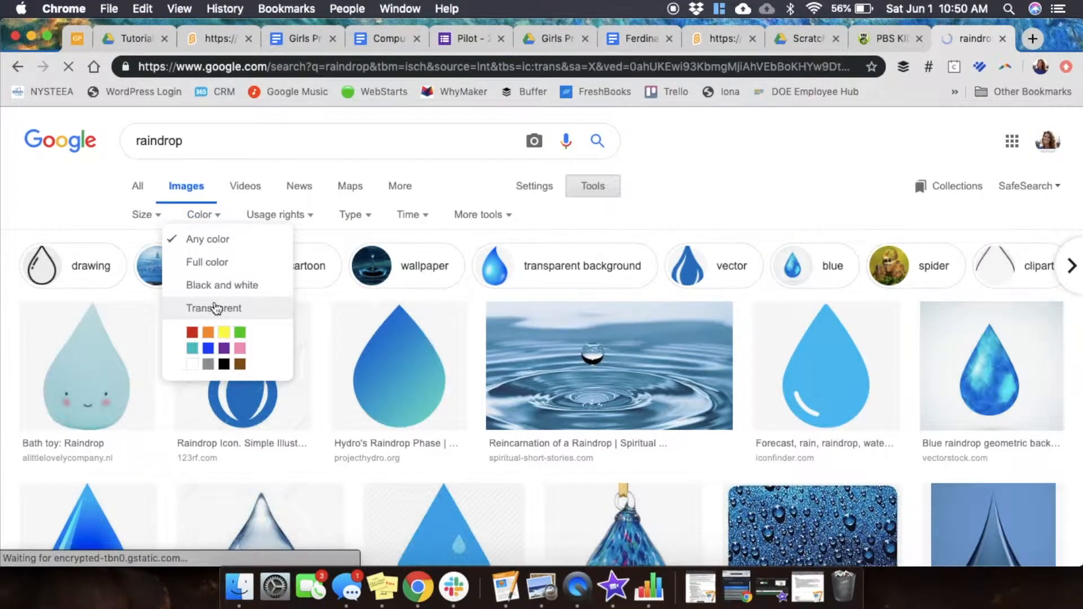
{"action": "left_click", "coordinate": [214, 308]}
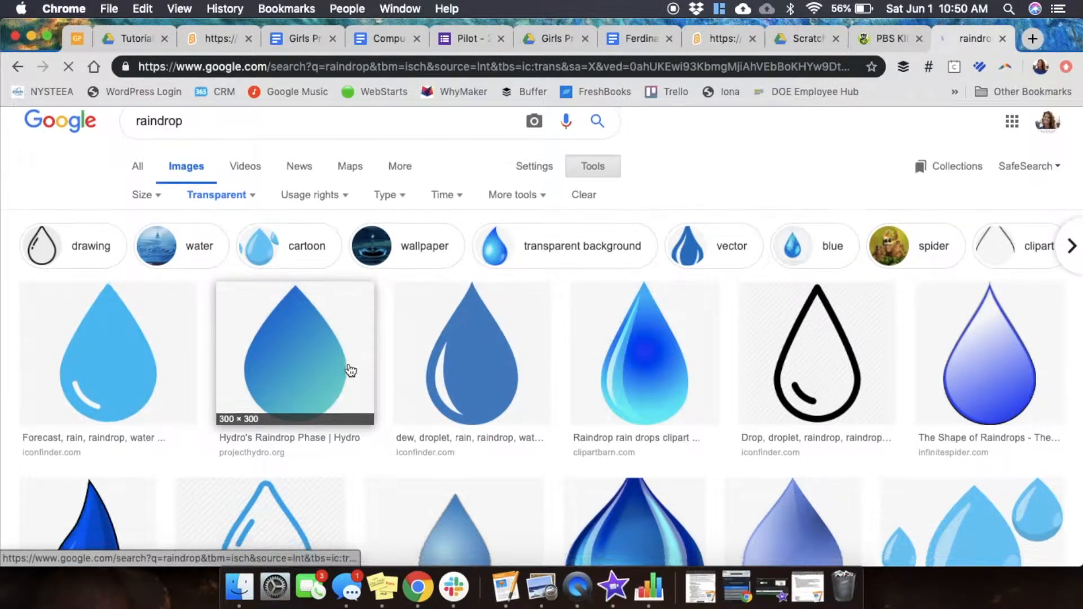
{"action": "scroll", "scroll_direction": "down", "scroll_amount": 3}
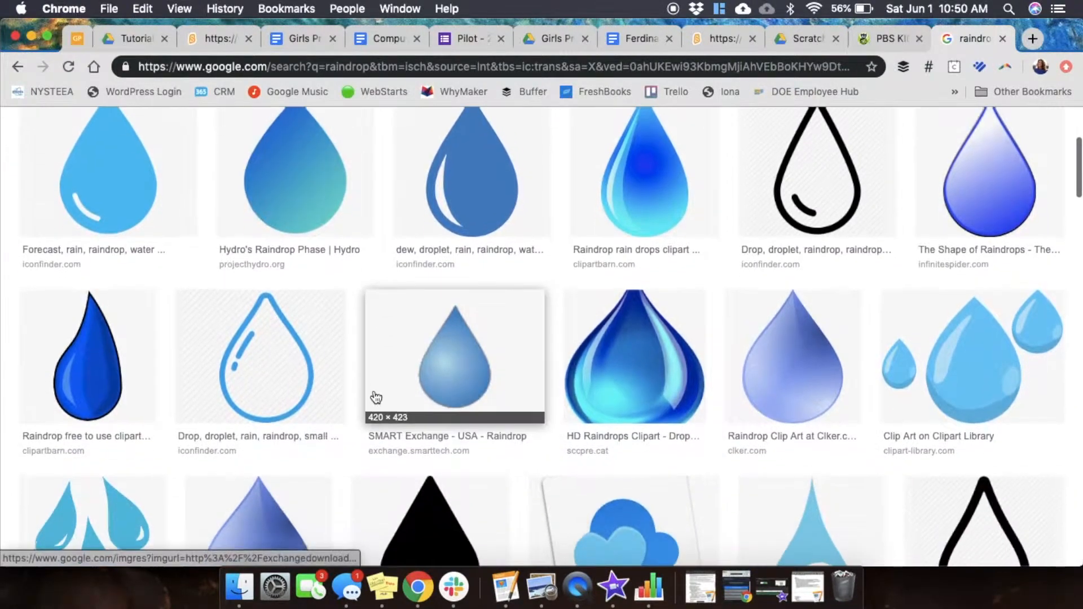
{"action": "scroll", "scroll_direction": "up", "scroll_amount": 3}
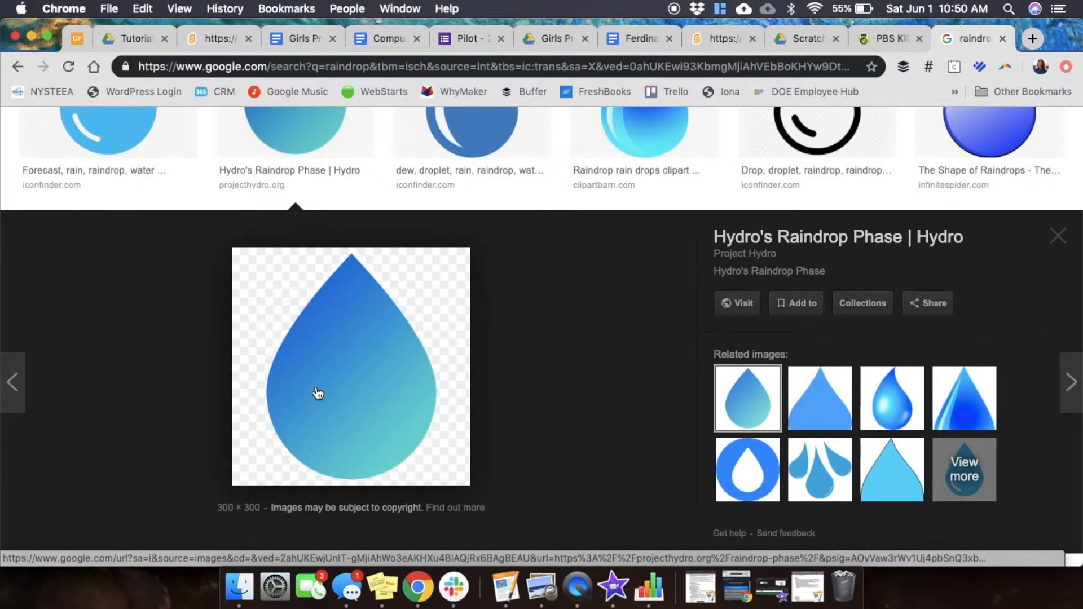
{"action": "mouse_move", "coordinate": [385, 495]}
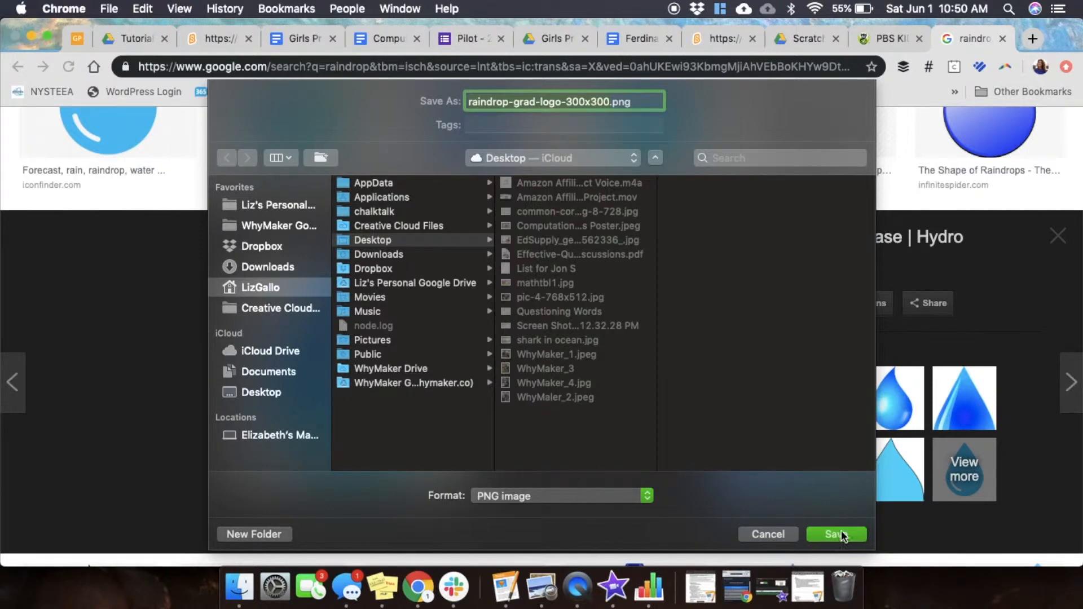
Save the gradient raindrop as raindrop-grad-logo-300x300.png on the Desktop
{"action": "left_click", "coordinate": [835, 534]}
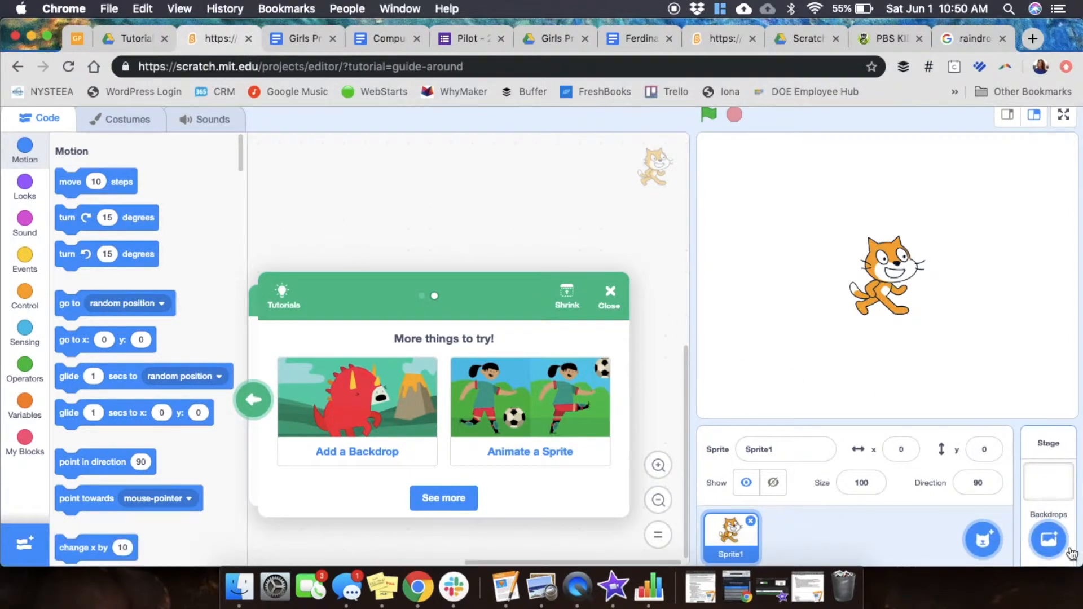
{"action": "mouse_move", "coordinate": [982, 427]}
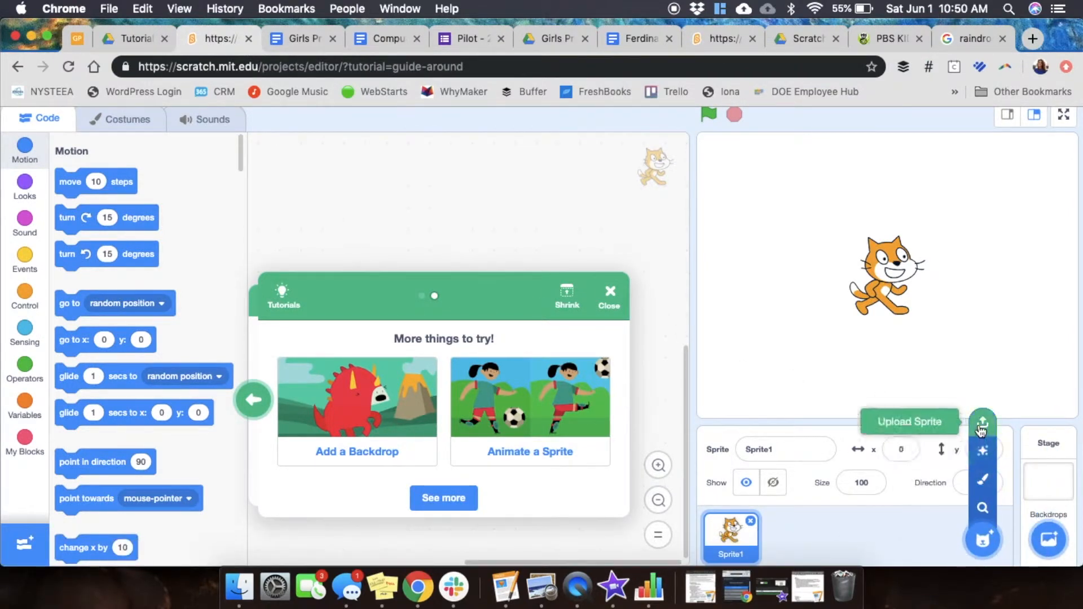
Upload raindrop-grad-logo-300x300.png from the Desktop as a new sprite
{"action": "left_click", "coordinate": [982, 422]}
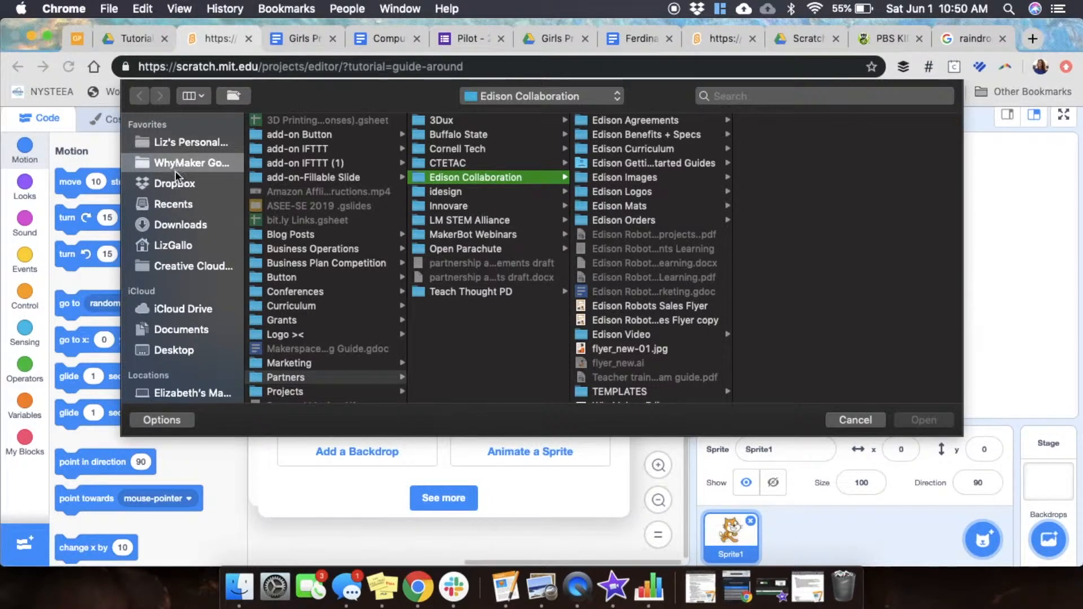
{"action": "mouse_move", "coordinate": [178, 281]}
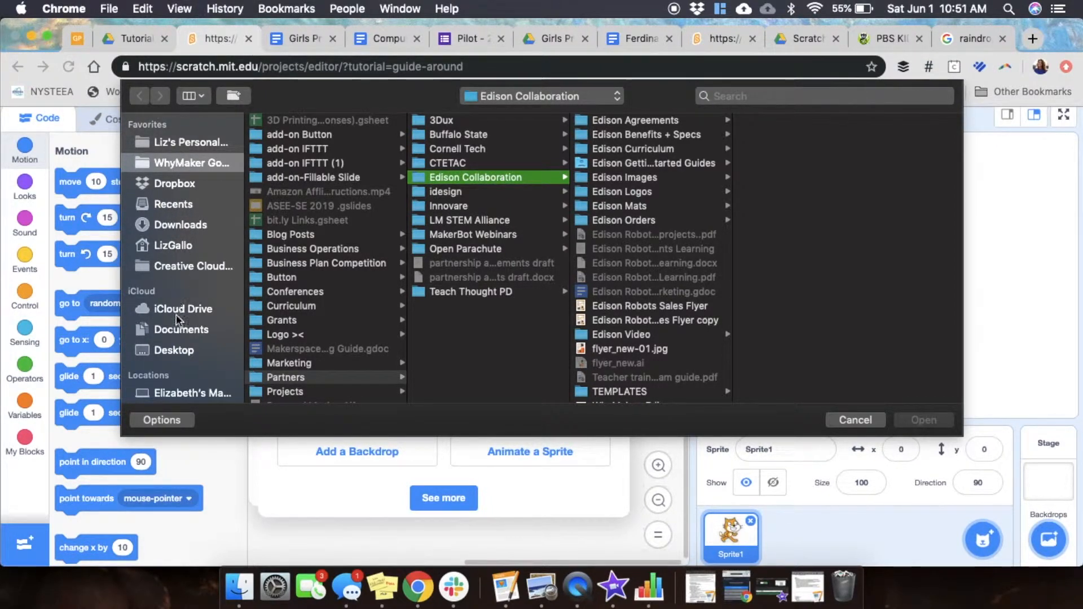
{"action": "left_click", "coordinate": [173, 350]}
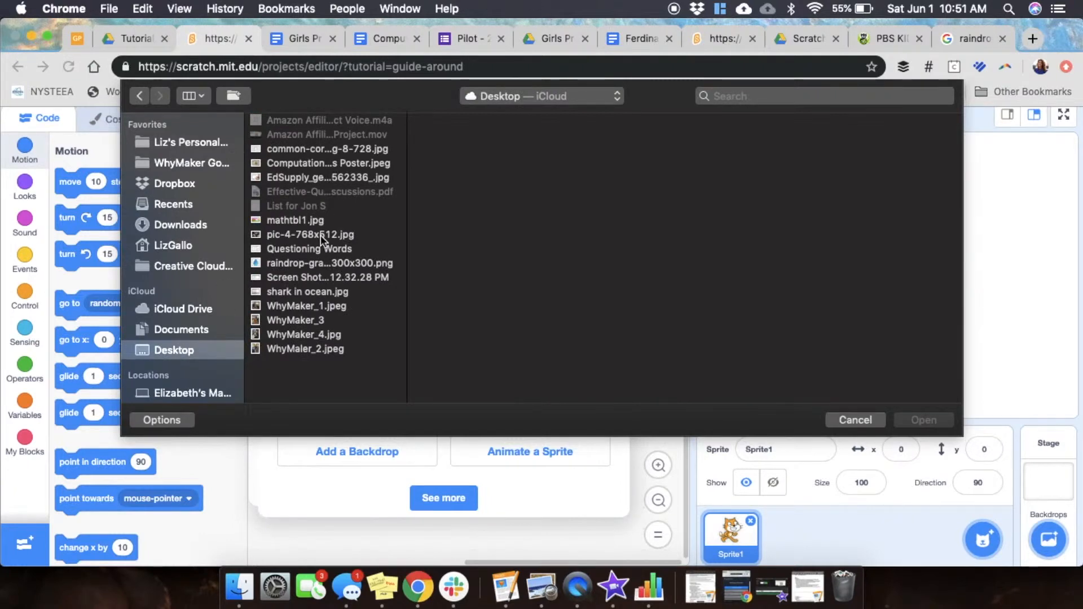
{"action": "left_click", "coordinate": [329, 263]}
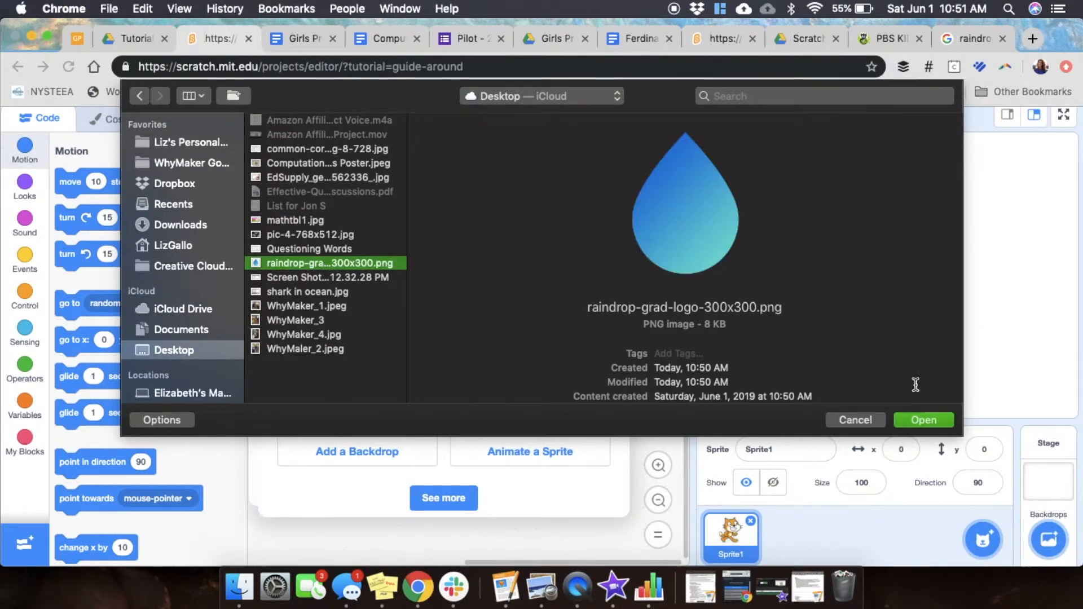
{"action": "left_click", "coordinate": [923, 419]}
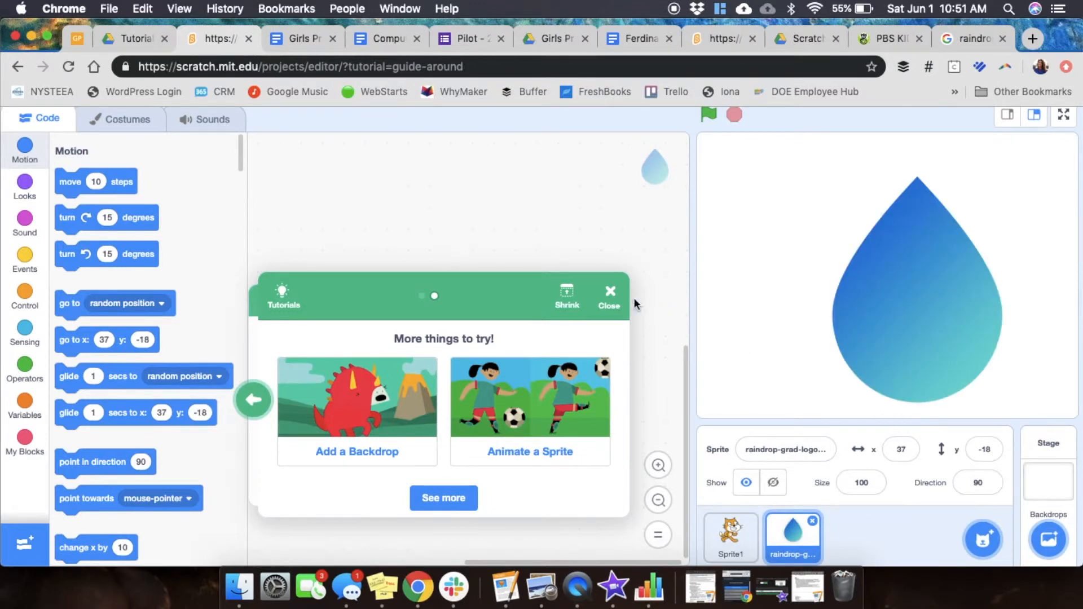
Close the Tutorials card and view the Control and Events block categories
{"action": "left_click", "coordinate": [609, 290]}
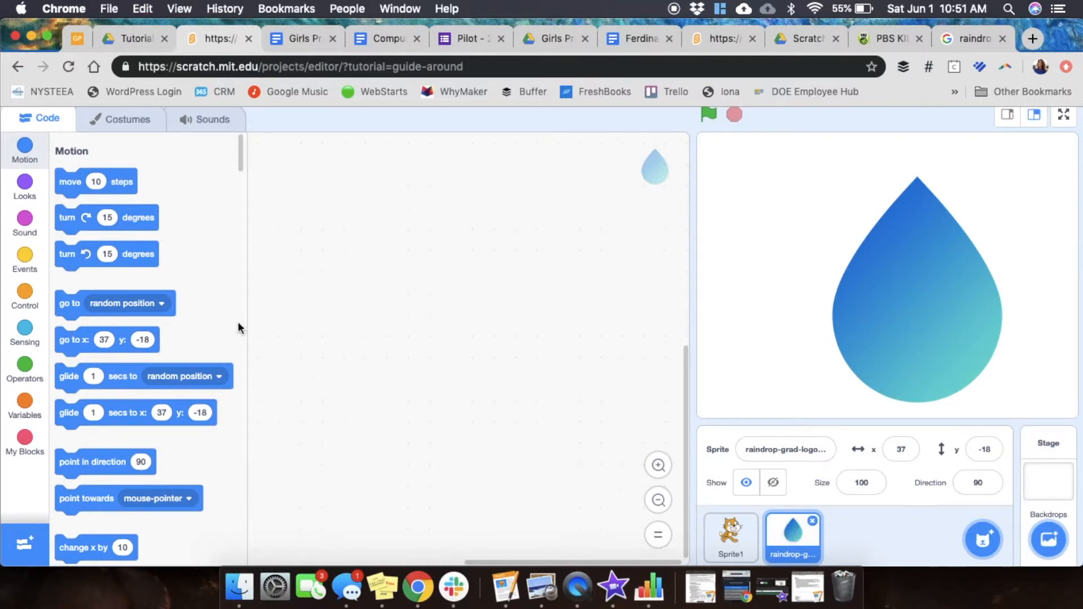
{"action": "left_click", "coordinate": [25, 294]}
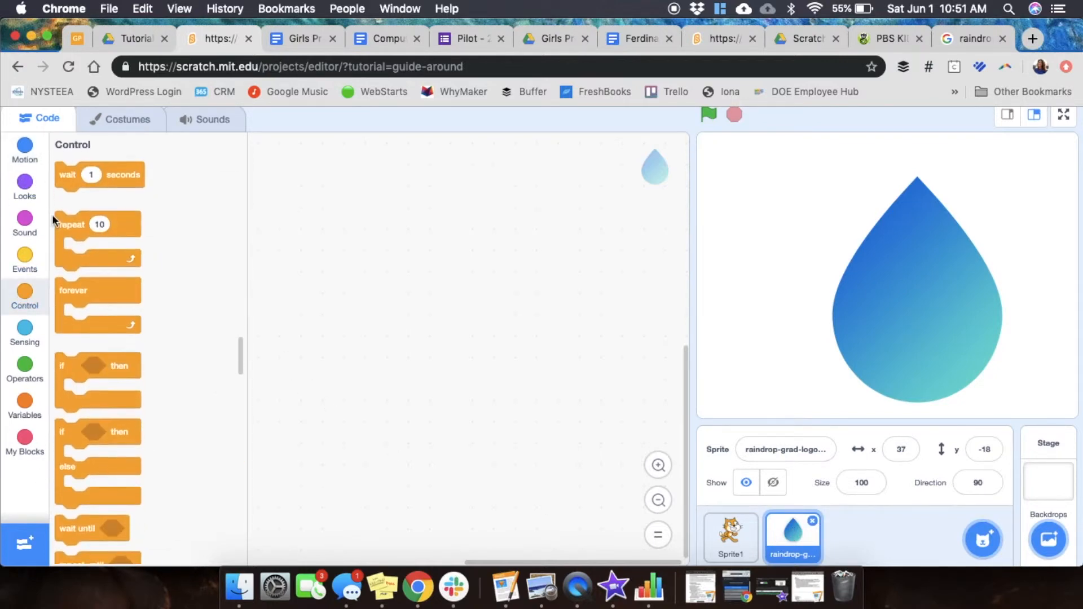
{"action": "left_click", "coordinate": [25, 259]}
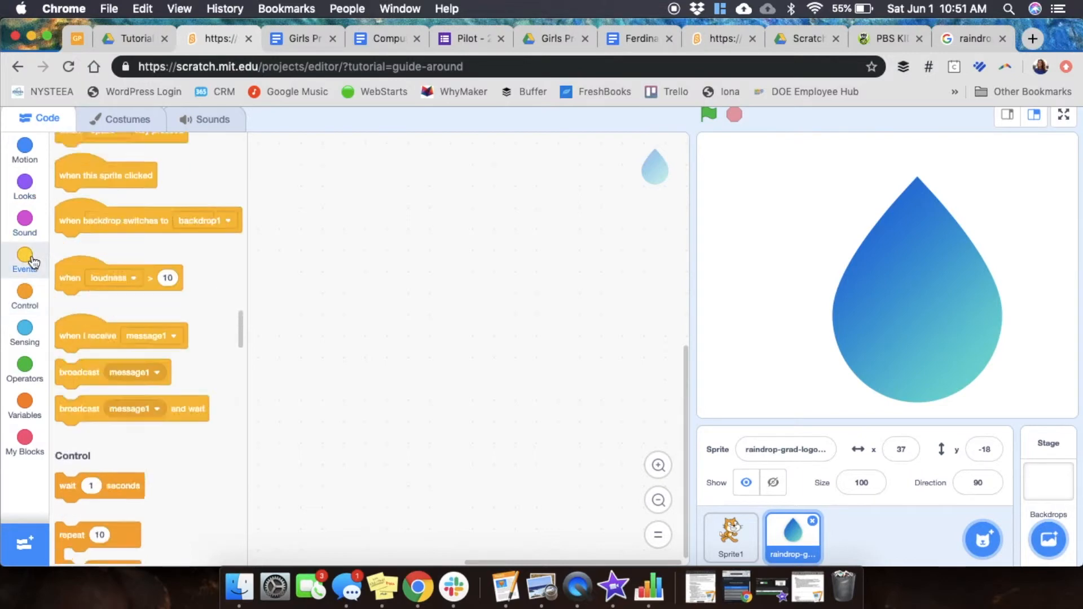